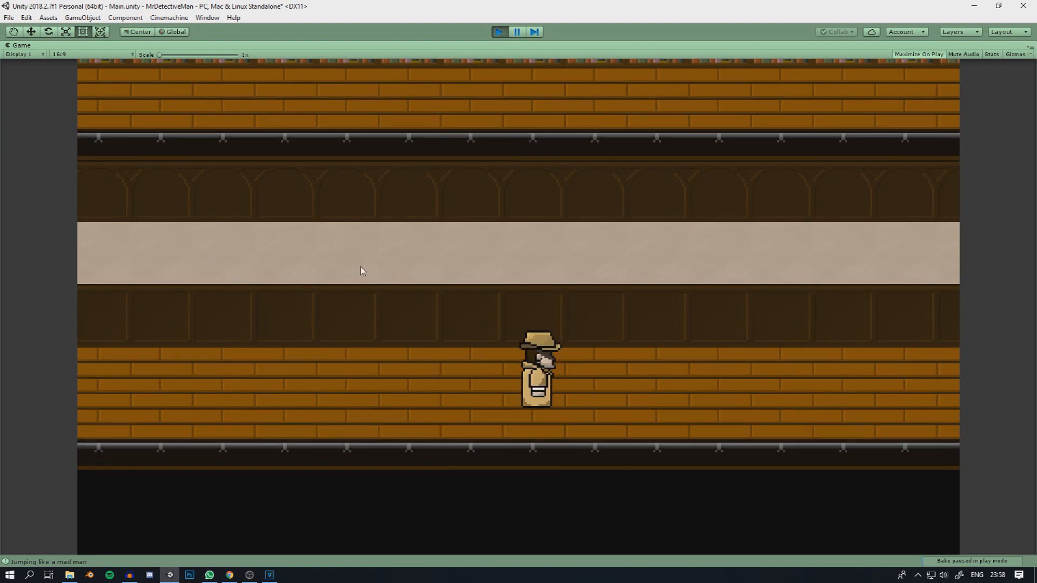
Step: Exit Play mode to return to editing the library scene
click(516, 31)
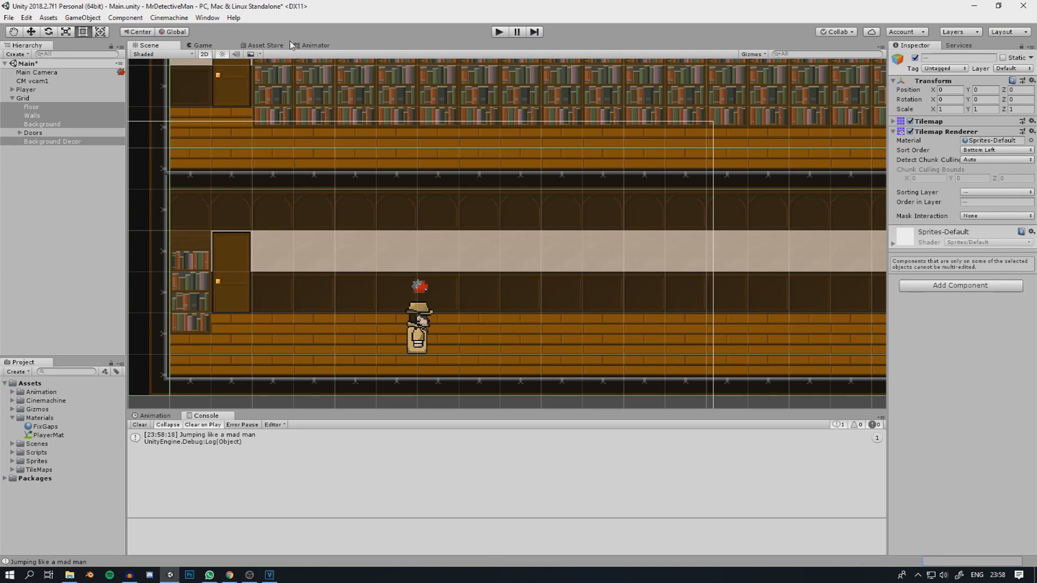
Step: Show the project's Quality settings to check that Anti Aliasing is disabled on Ultra
click(26, 18)
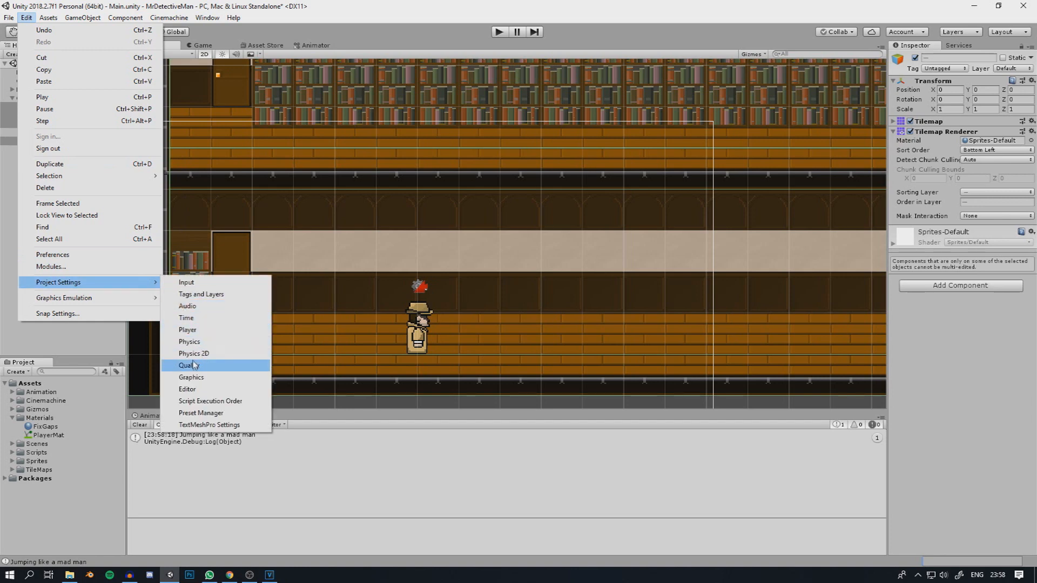
click(188, 365)
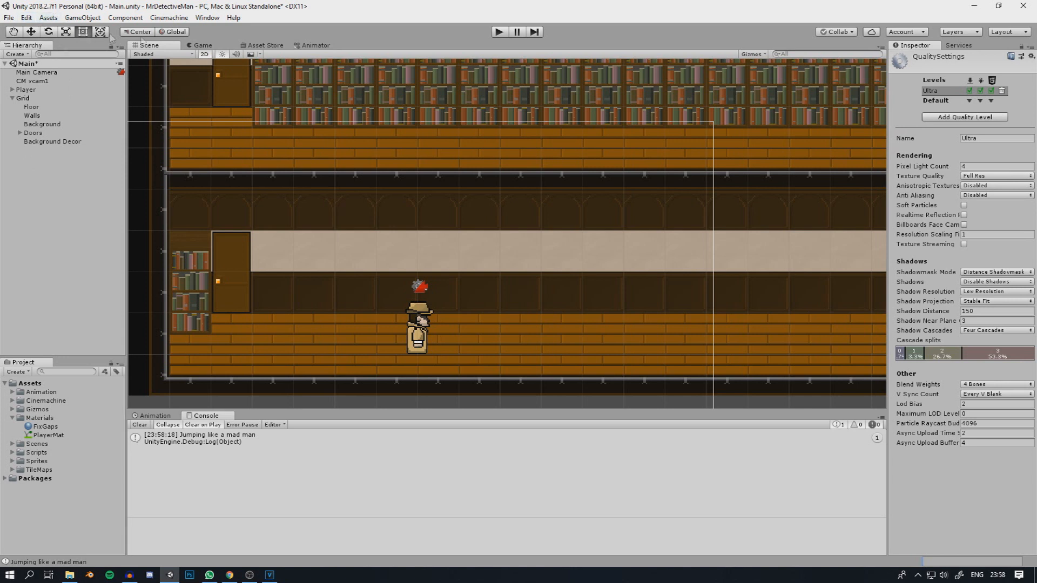
mouse_move(936, 201)
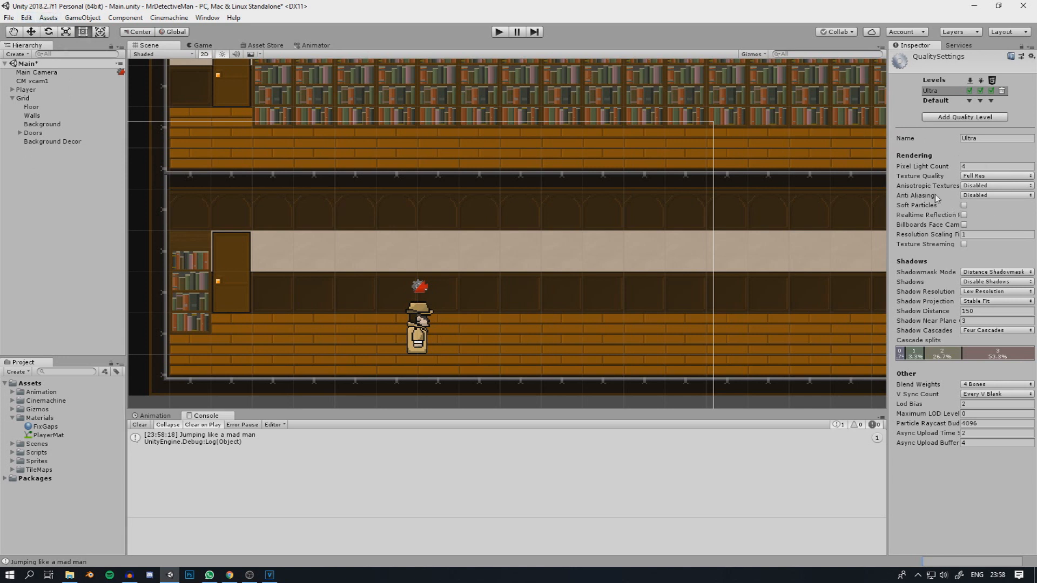
mouse_move(429, 240)
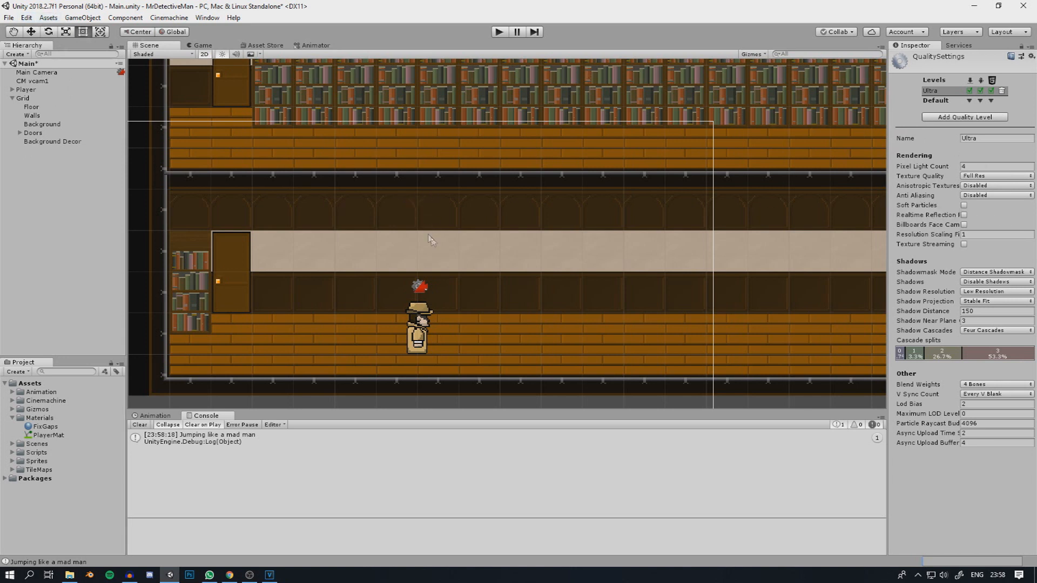
mouse_move(98, 237)
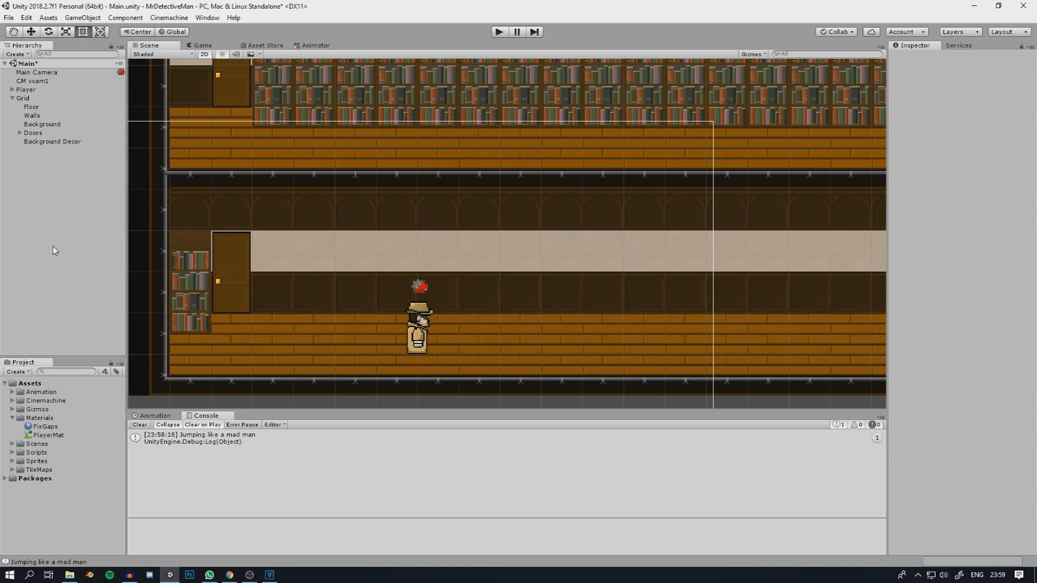
mouse_move(127, 242)
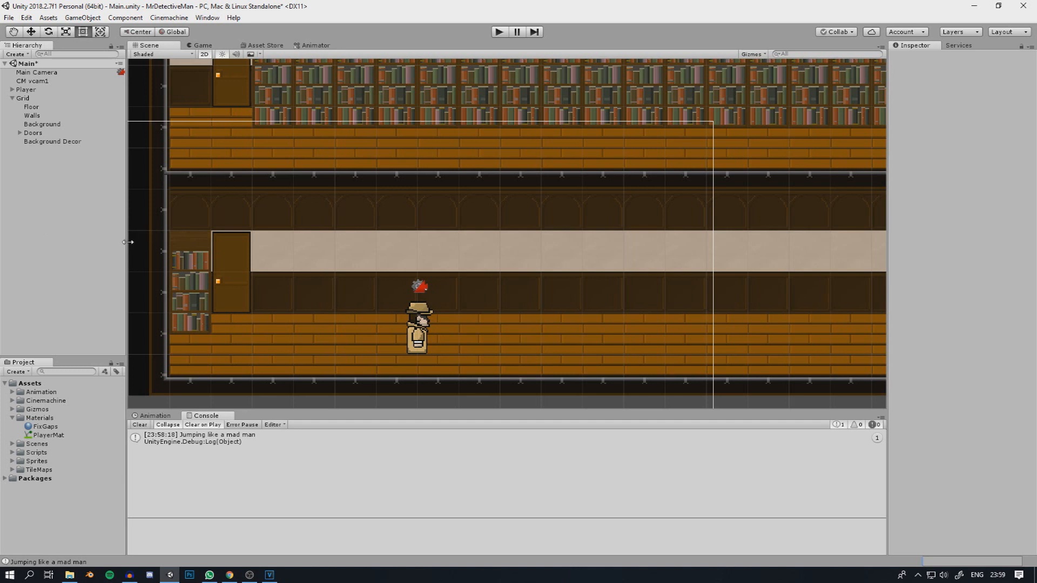
mouse_move(139, 228)
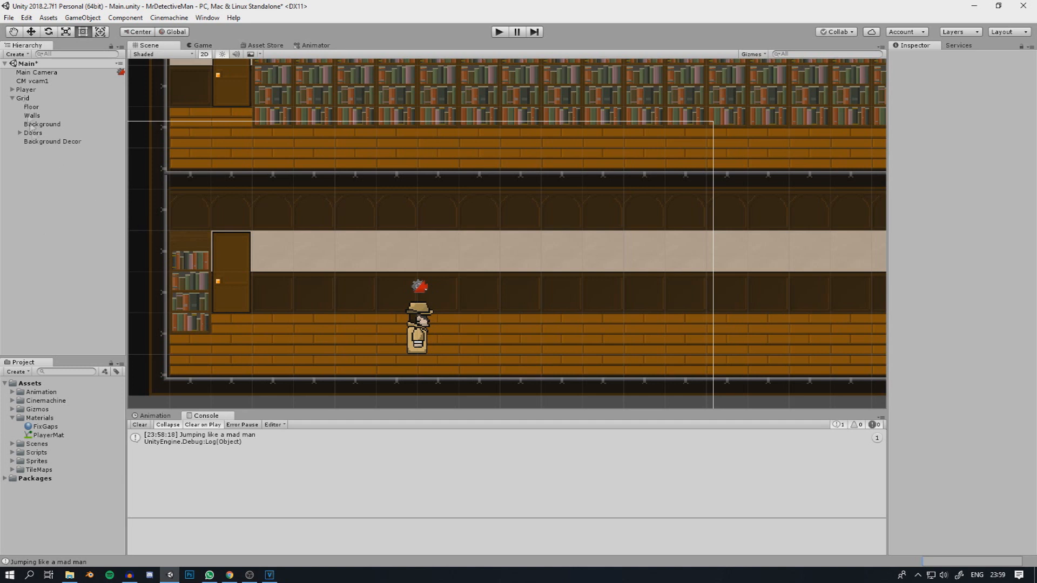
mouse_move(186, 228)
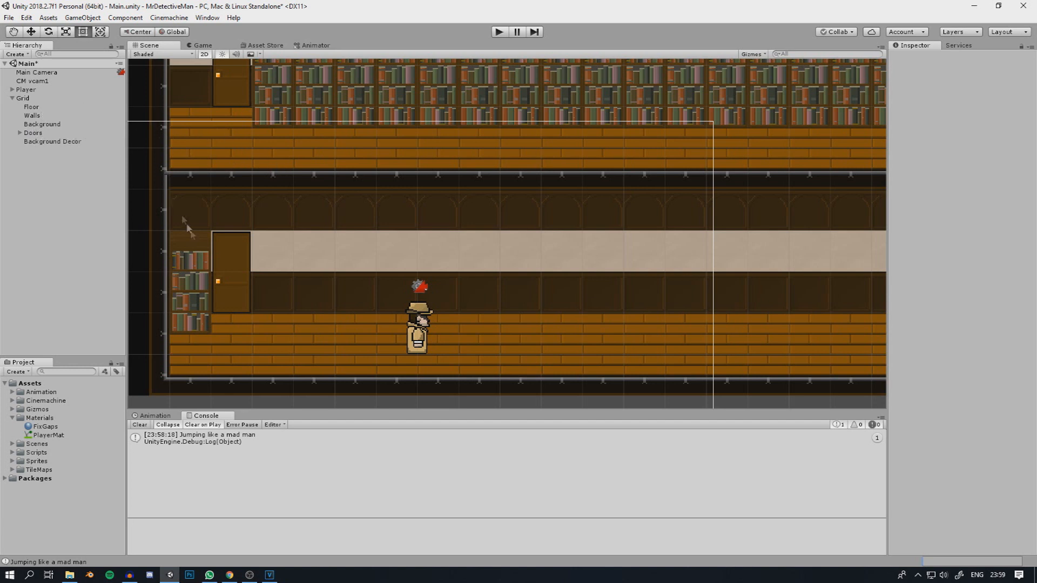
mouse_move(251, 279)
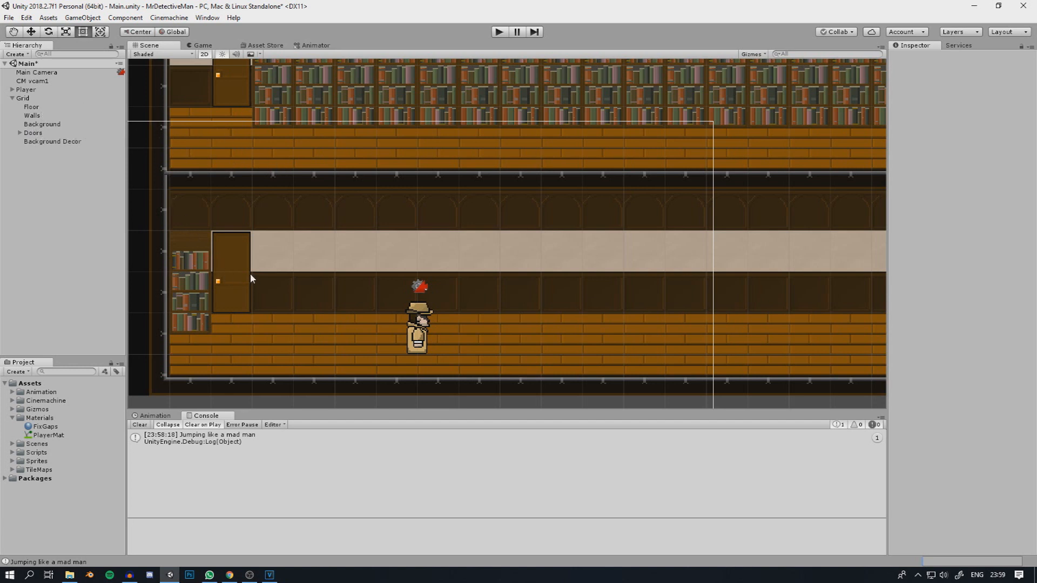
mouse_move(183, 284)
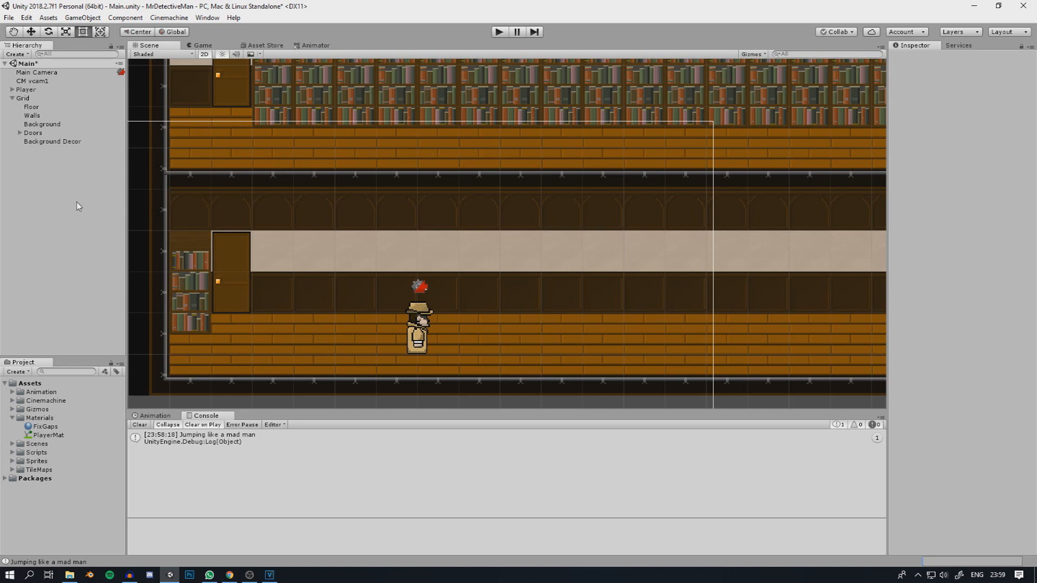
mouse_move(63, 390)
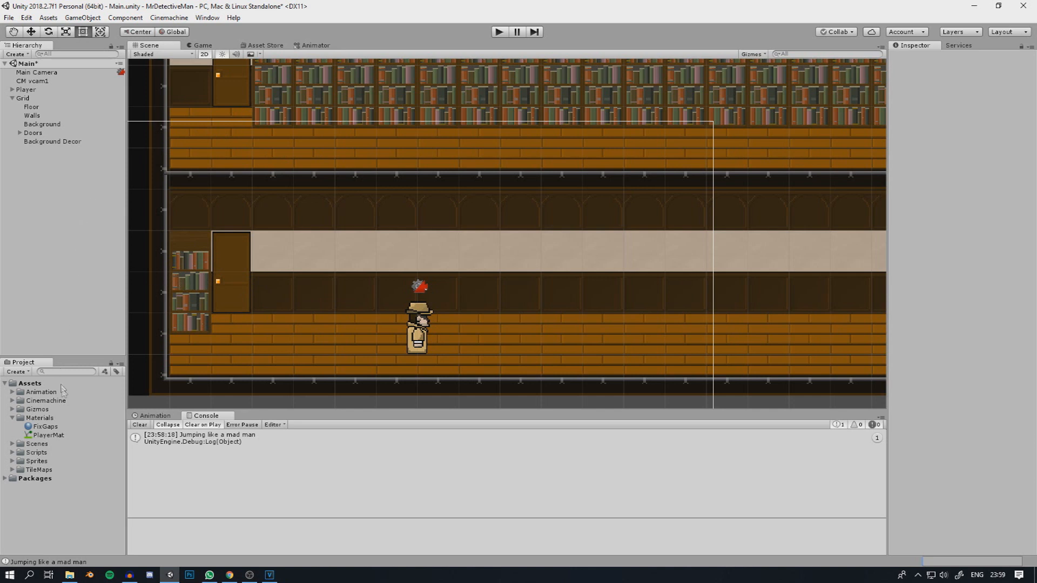
Step: Inspect the FixGaps material, confirming Sprites/Default shader with Pixel snap on
right_click(40, 417)
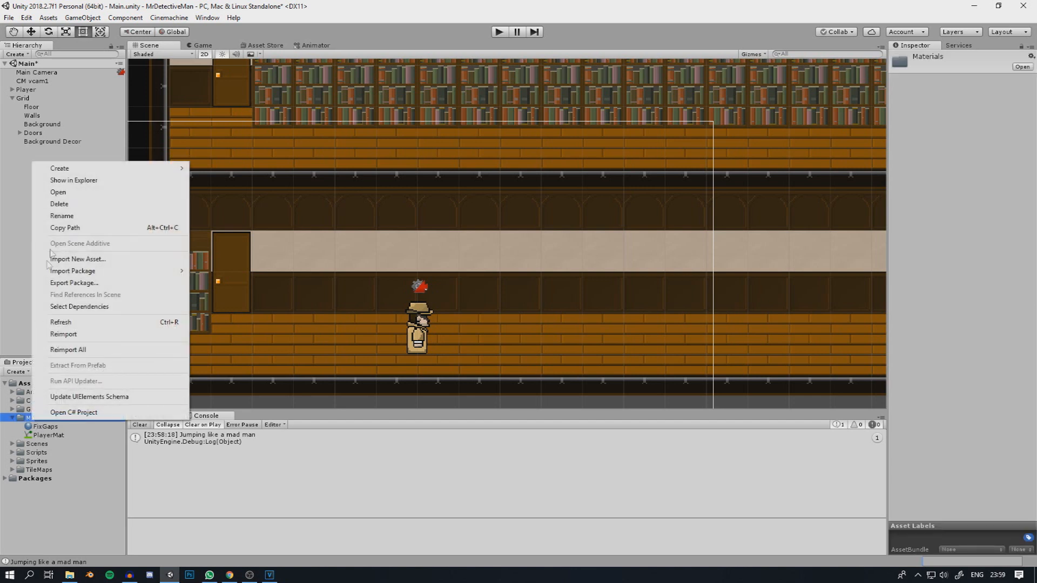
mouse_move(59, 169)
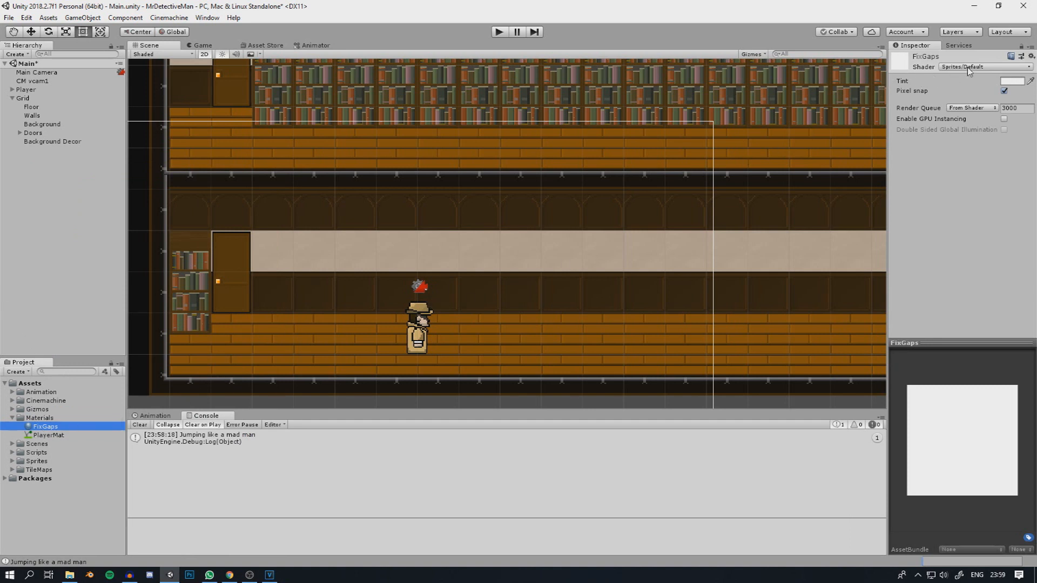
click(964, 67)
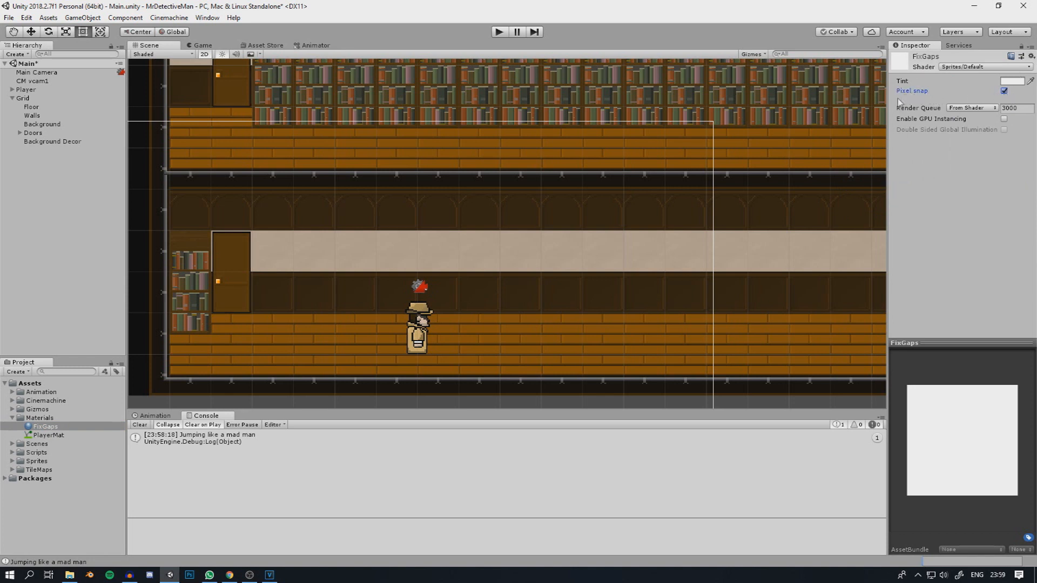
mouse_move(528, 143)
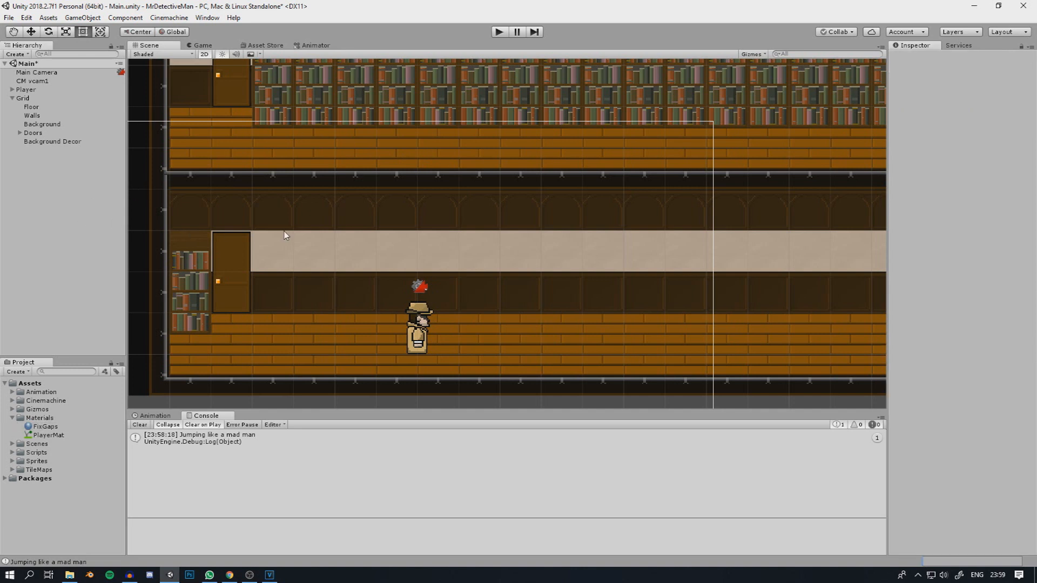
mouse_move(305, 210)
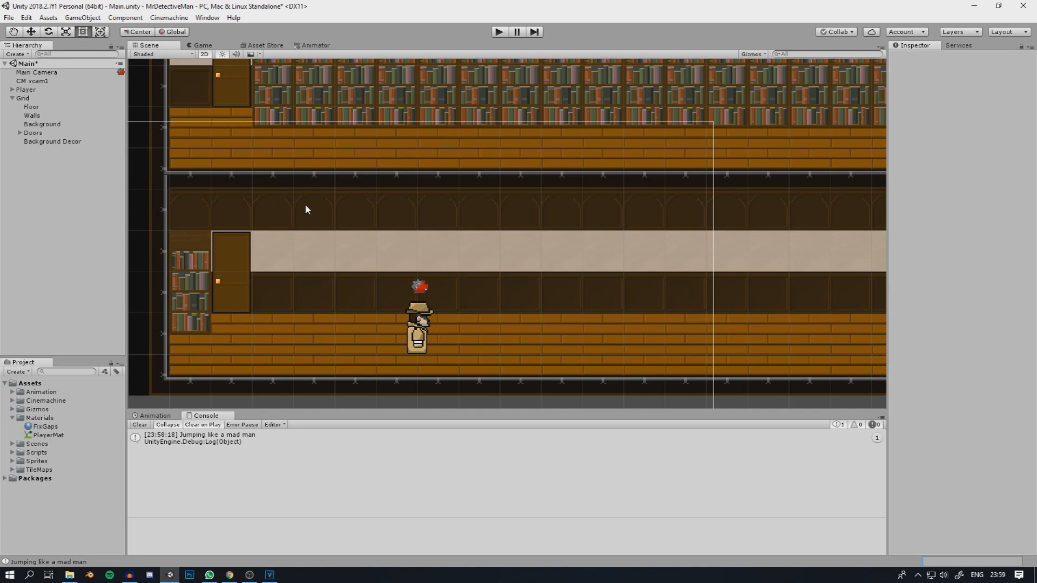
Step: Select the Floor, Walls, Background and Background Decor tilemaps together
click(31, 107)
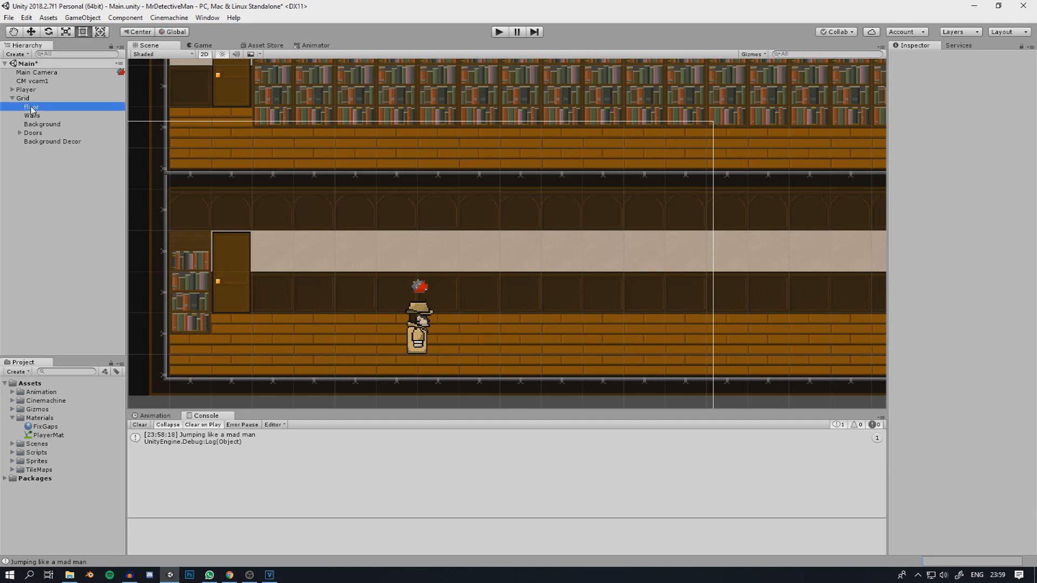
click(42, 123)
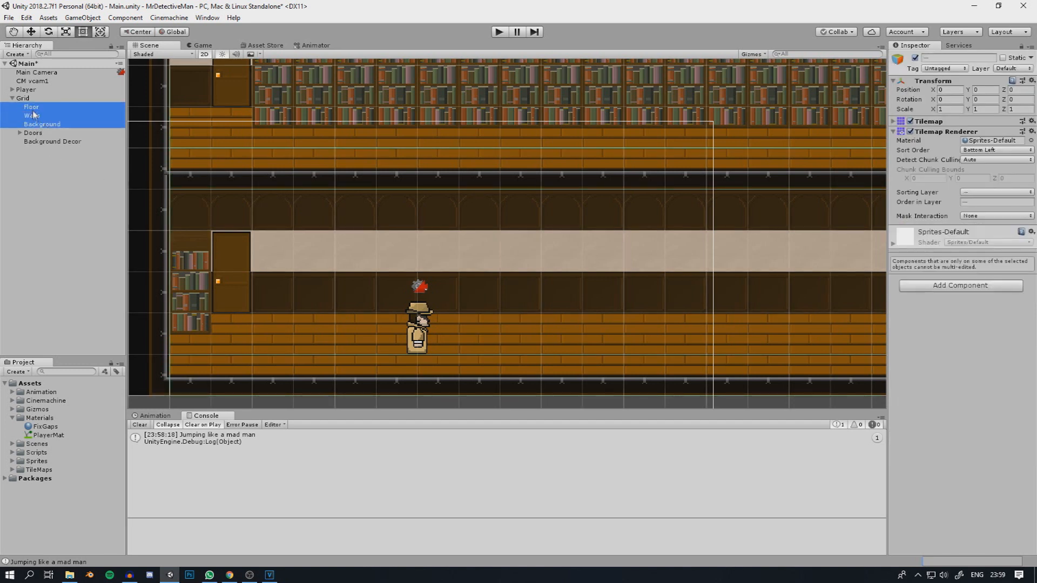
click(52, 141)
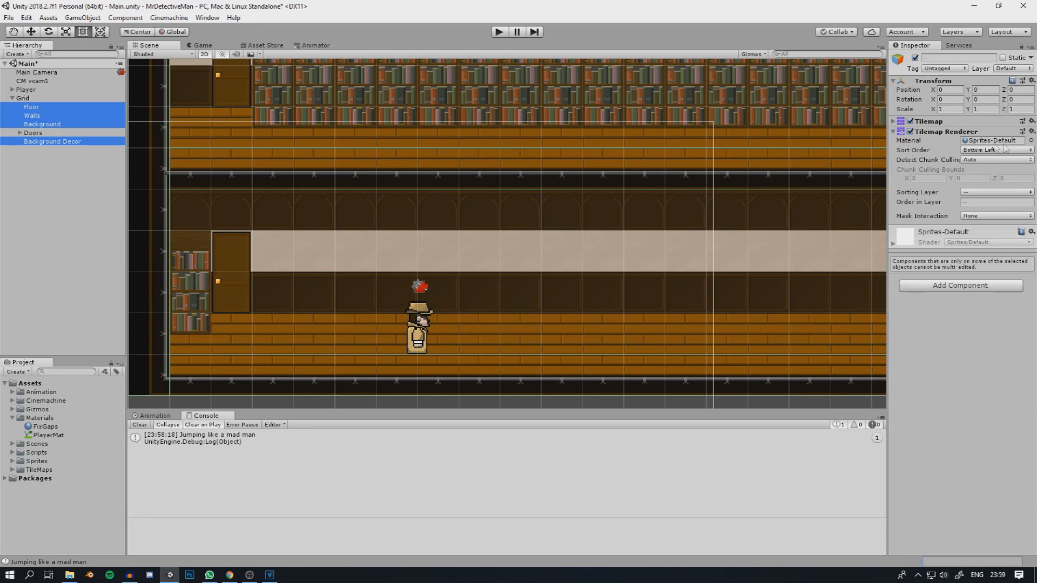
Step: Assign the FixGaps material to the selected tilemaps' Tilemap Renderers
click(1020, 140)
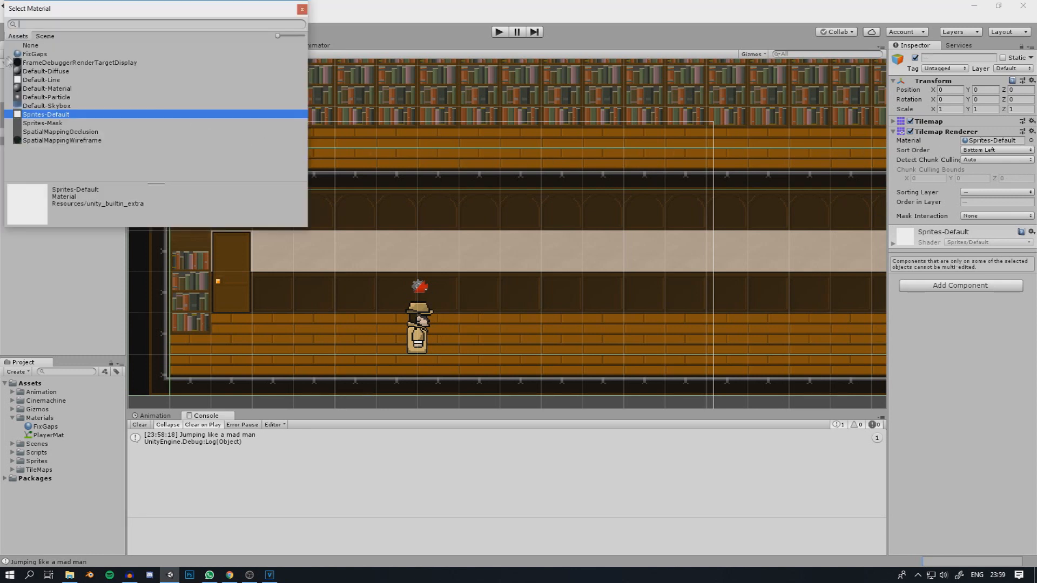
click(35, 54)
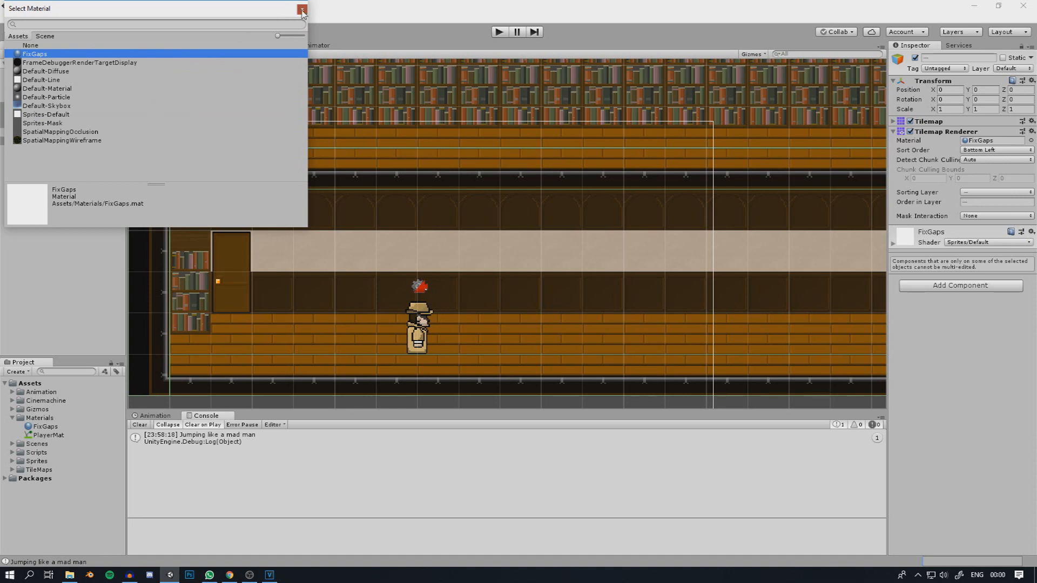
click(301, 10)
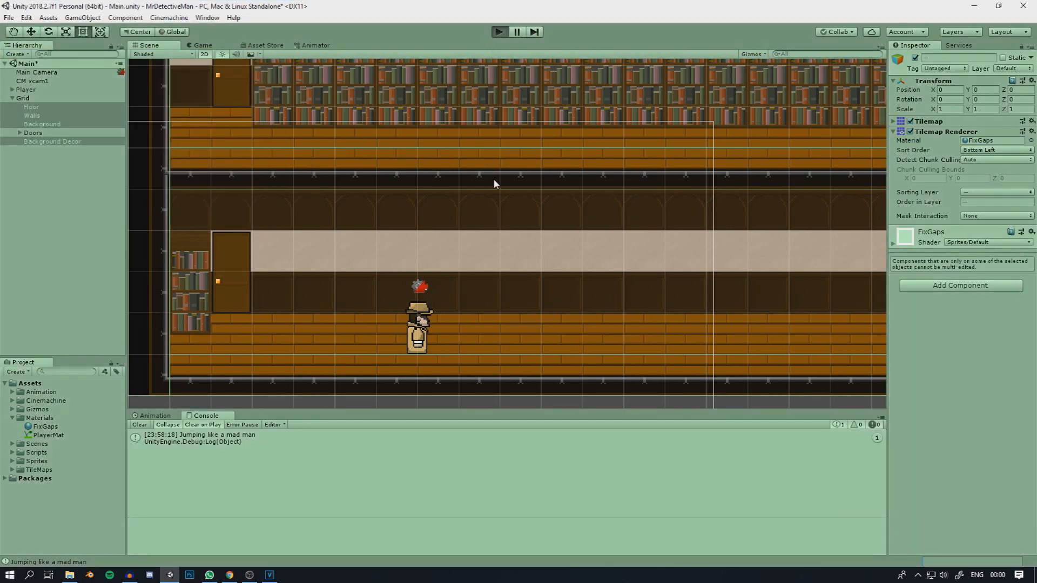
mouse_move(508, 186)
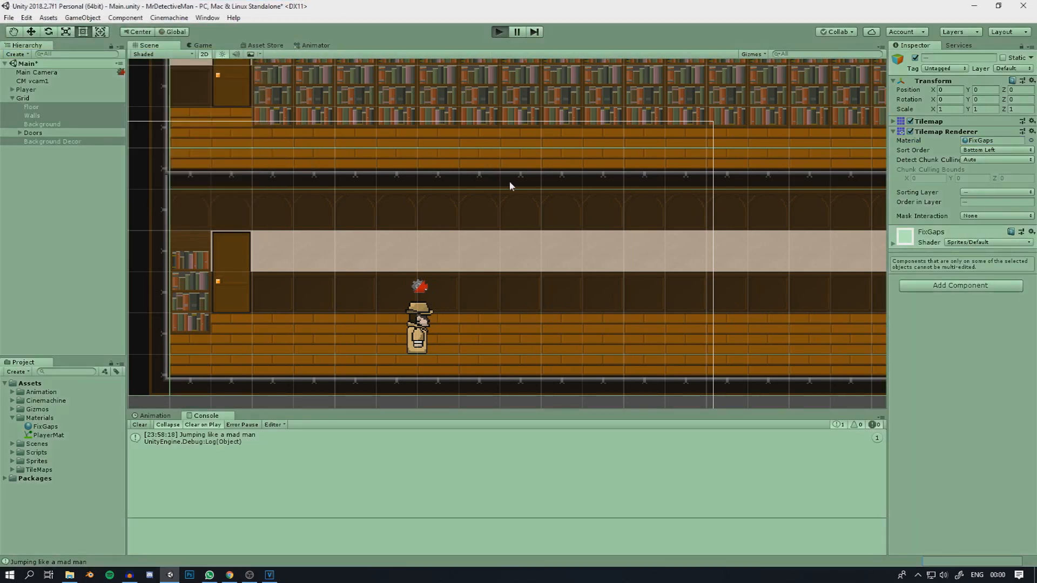